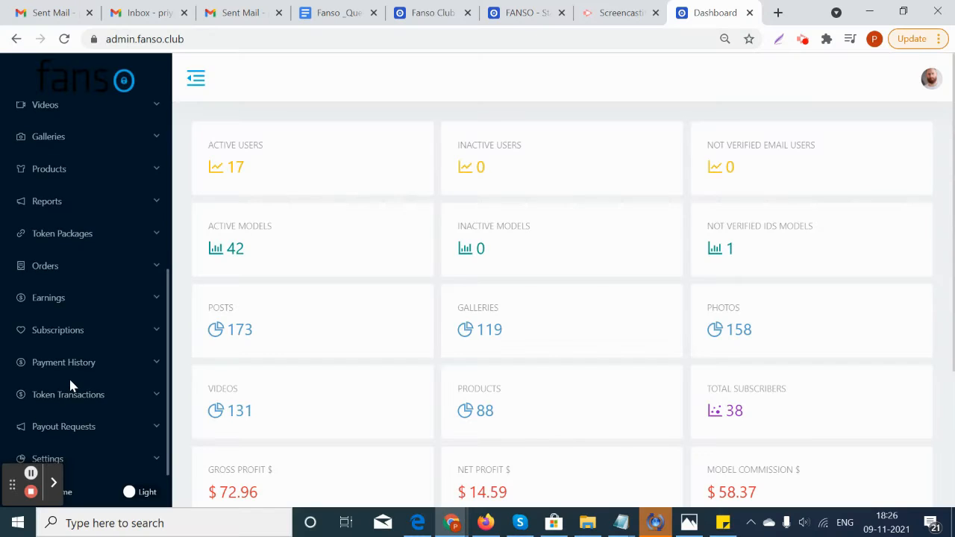
mouse_move(84, 424)
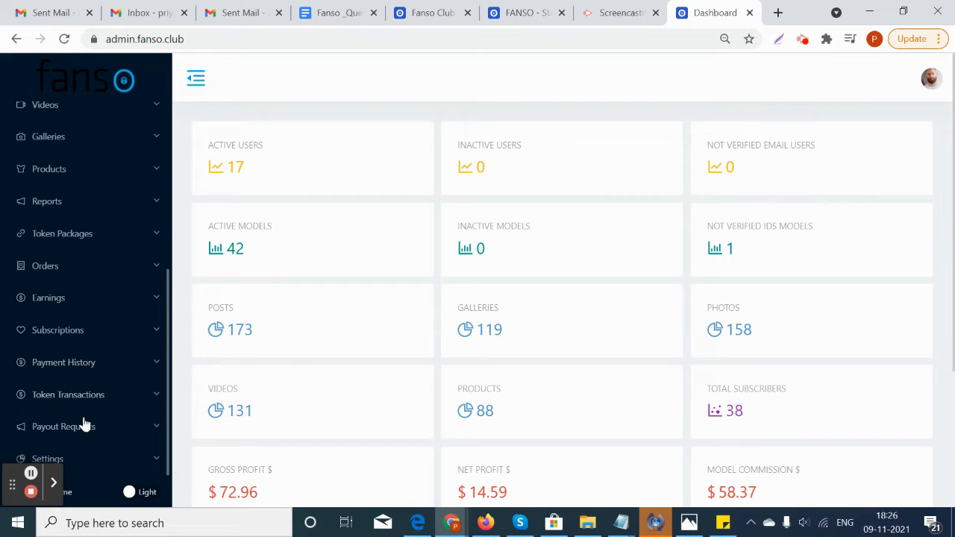
Step: Show the Payout Requests listing with its three Pending Paypal/Stripe requests
click(62, 427)
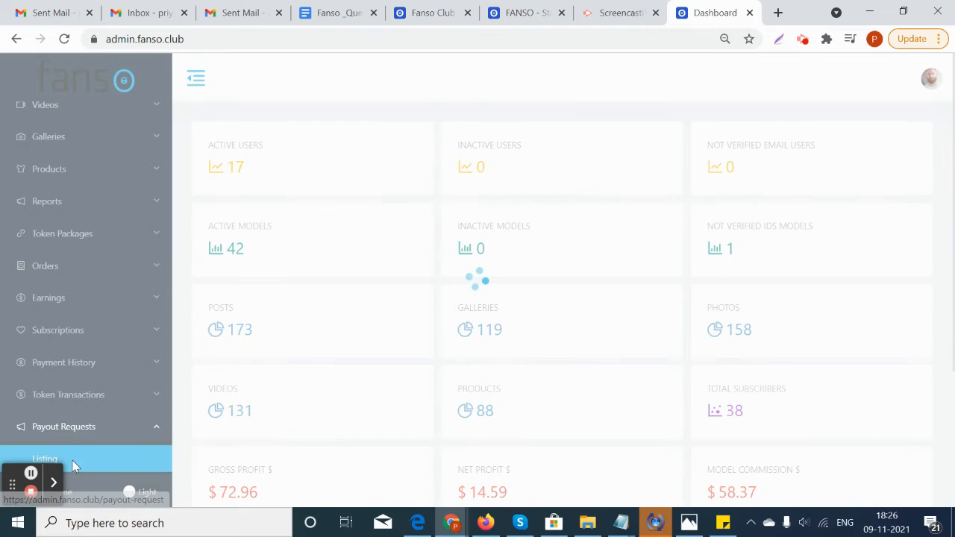
click(45, 459)
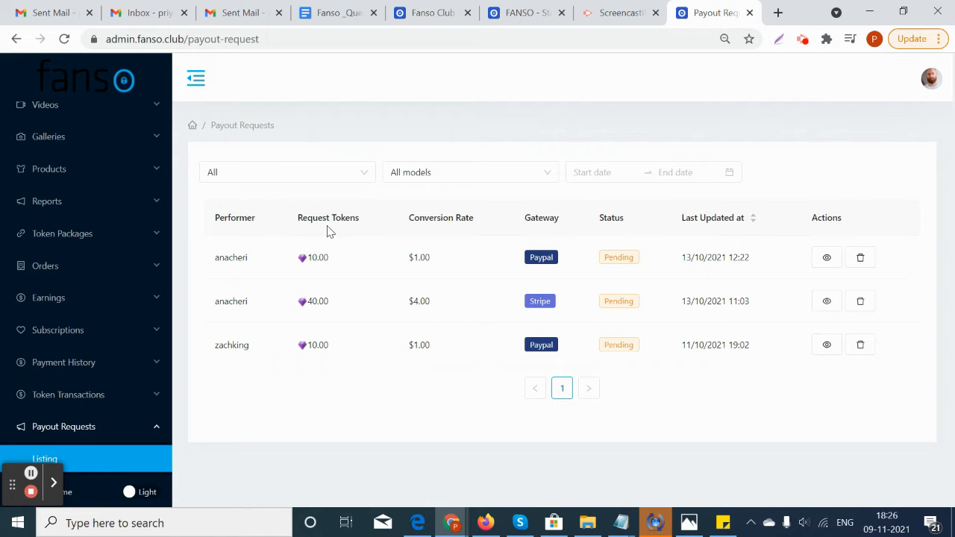
mouse_move(268, 261)
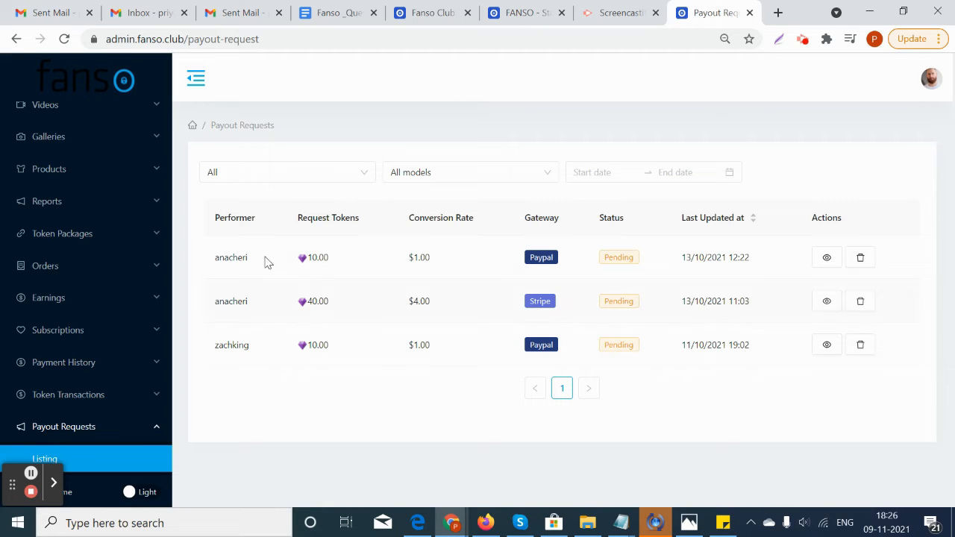
mouse_move(402, 383)
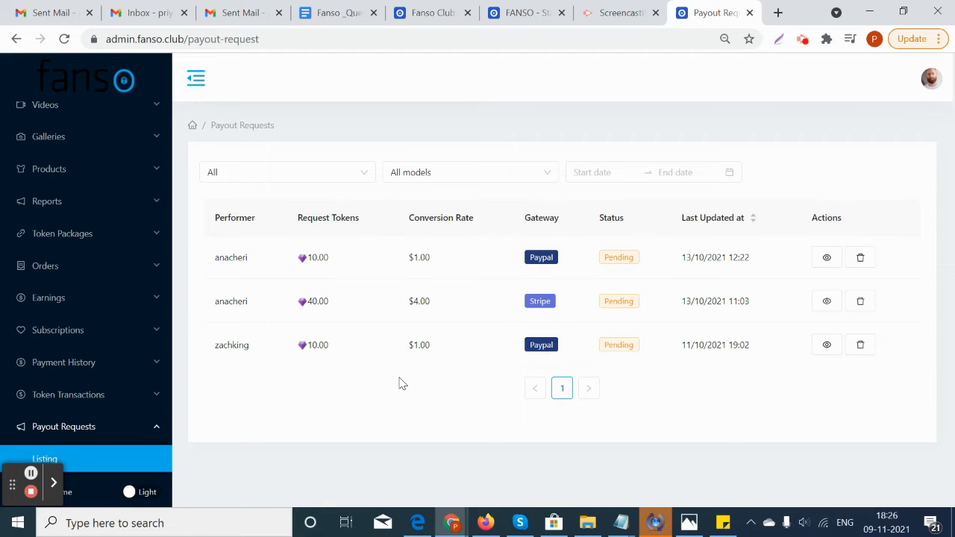
mouse_move(544, 212)
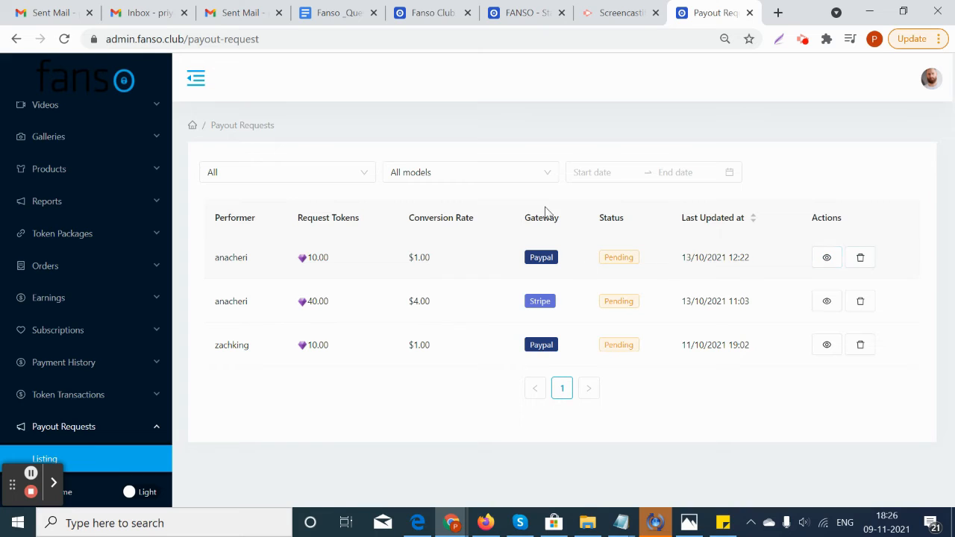
mouse_move(563, 257)
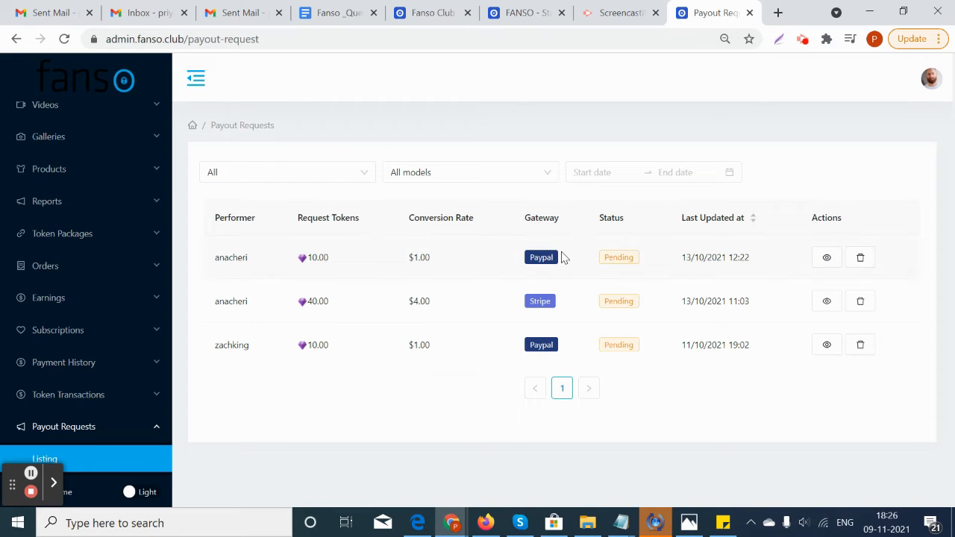
mouse_move(604, 247)
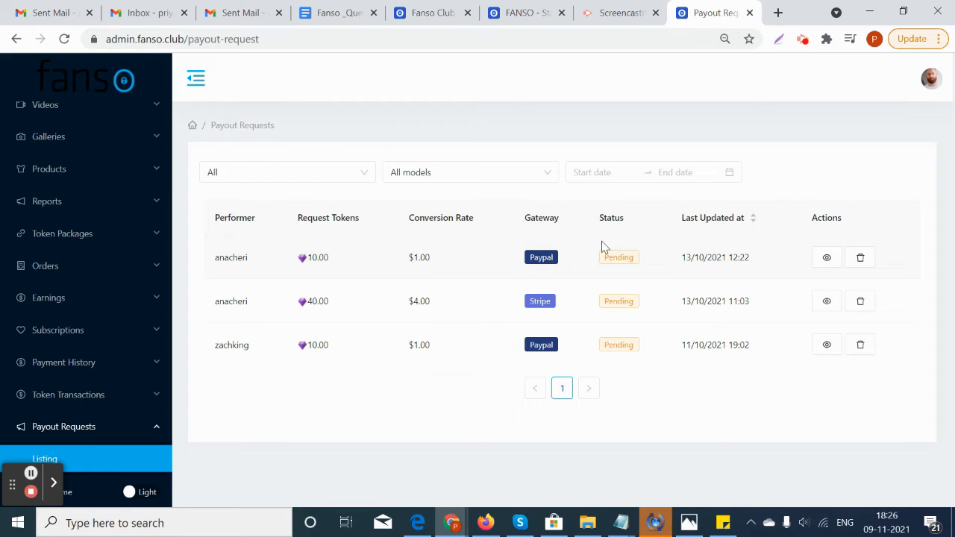
Step: View the first payout request's details down to its Paypal confirmation and Update status field
click(826, 257)
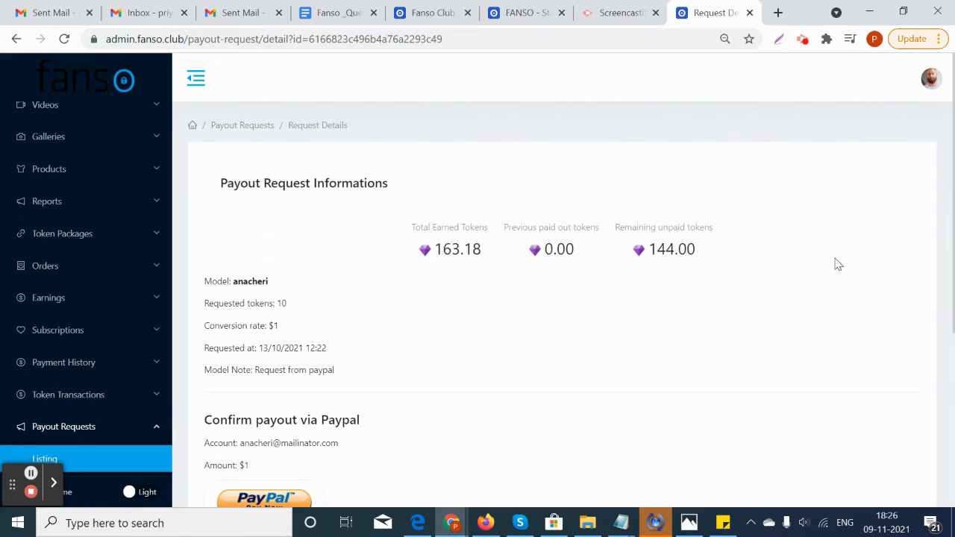
scroll(down, 3)
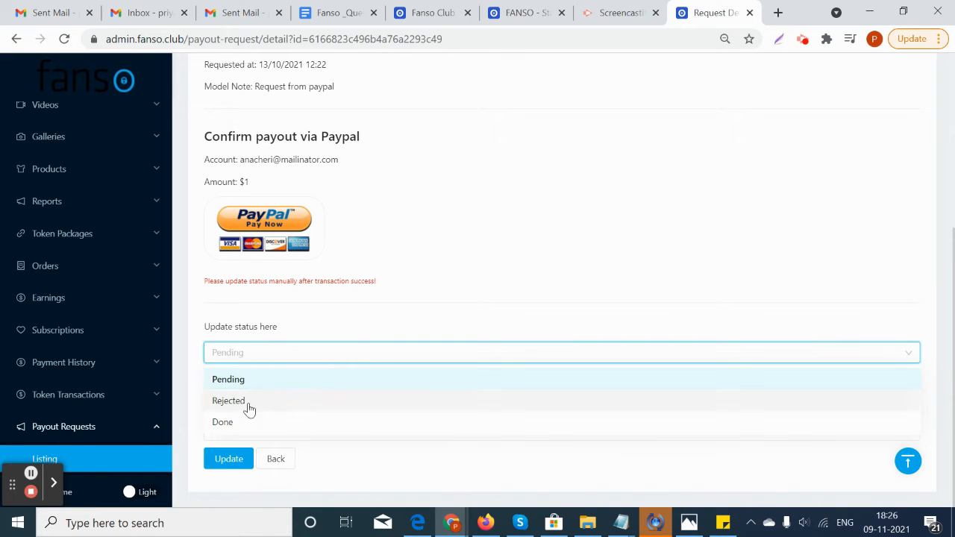
mouse_move(336, 322)
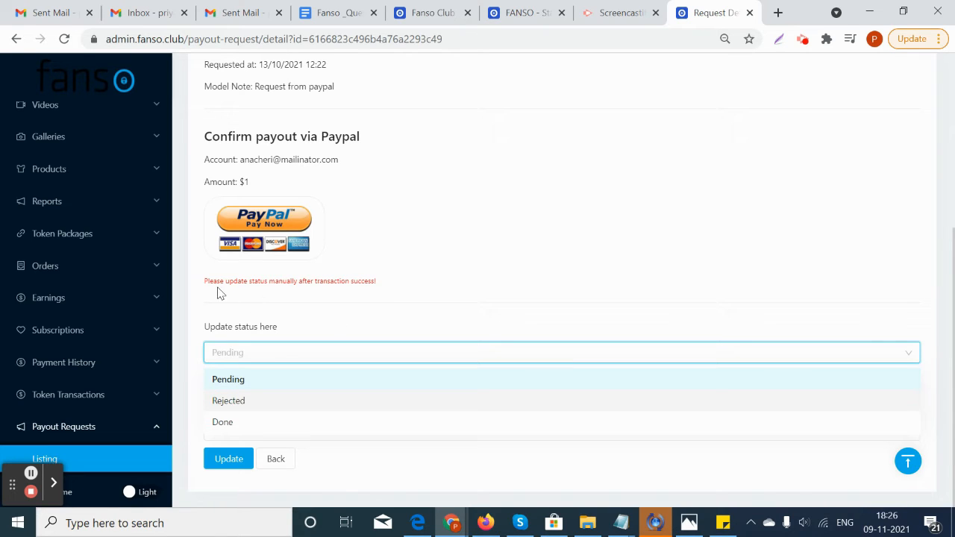
mouse_move(242, 287)
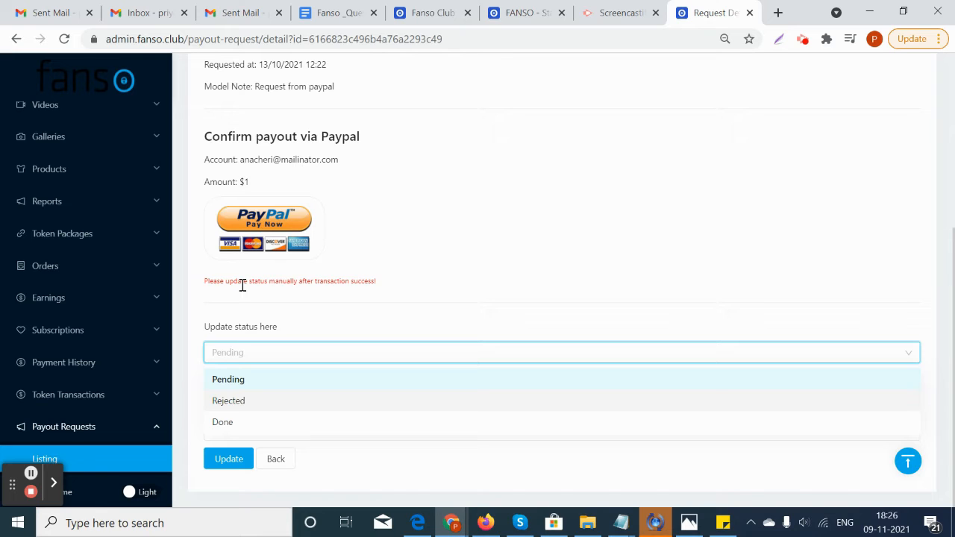
mouse_move(253, 418)
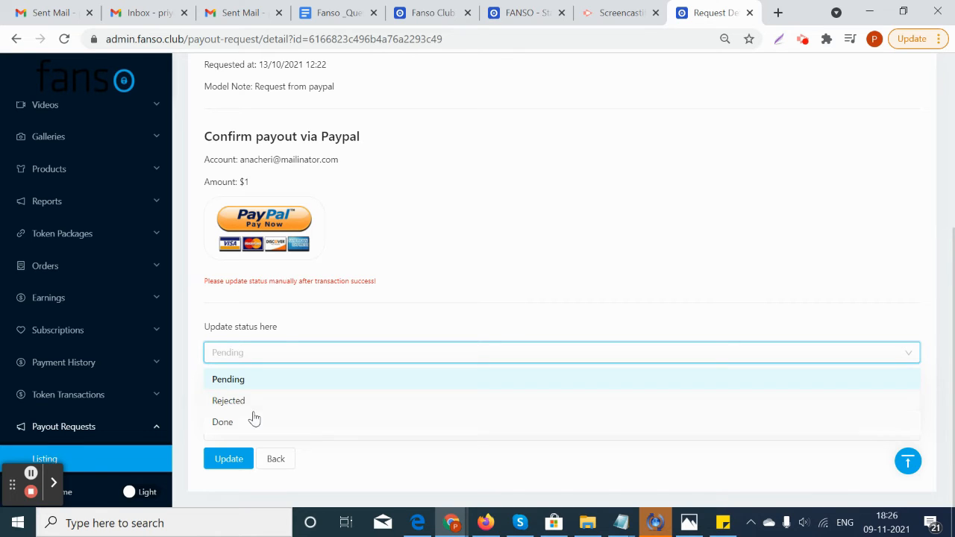
mouse_move(242, 294)
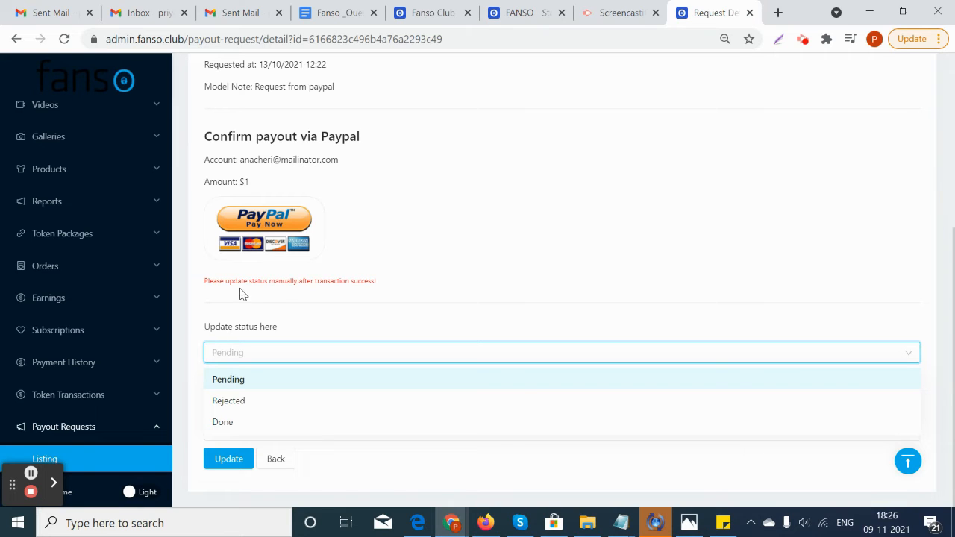
mouse_move(376, 295)
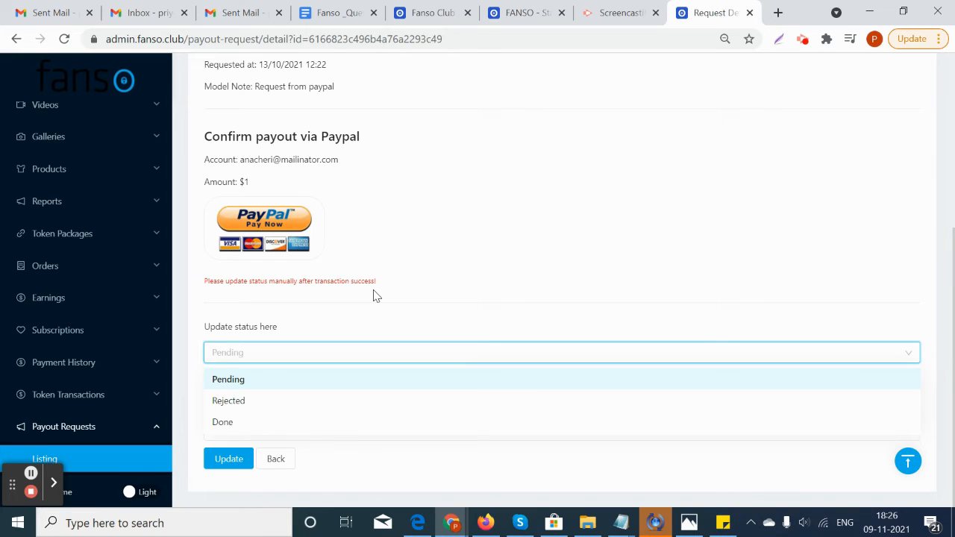
mouse_move(325, 340)
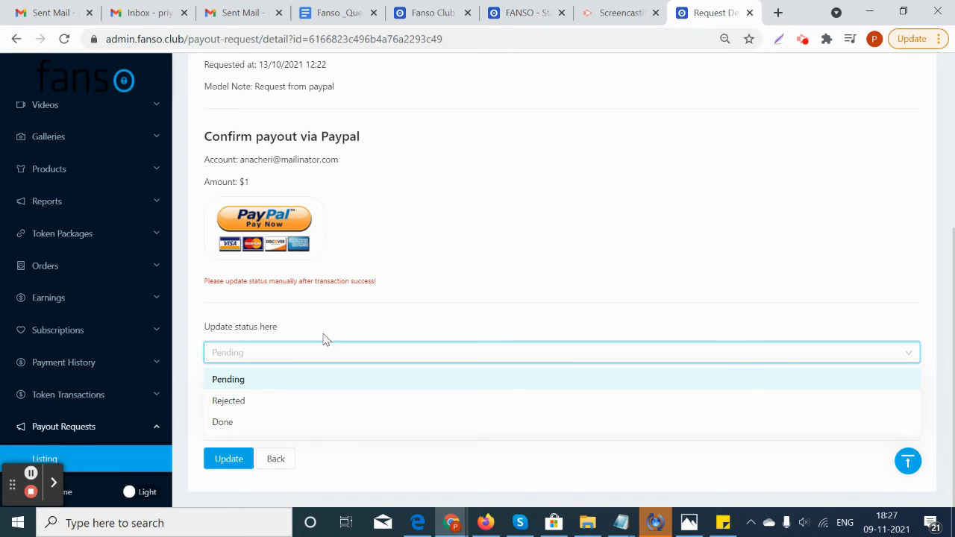
mouse_move(242, 379)
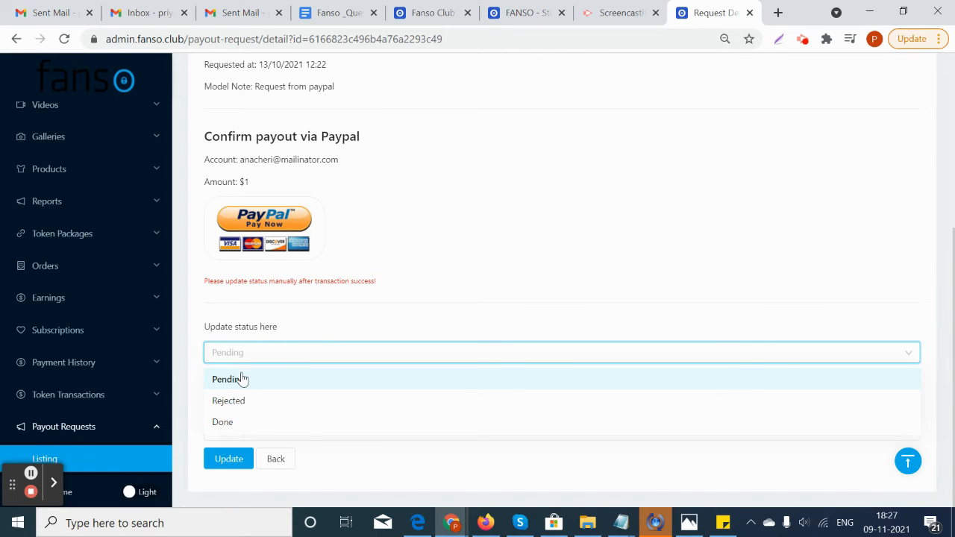
Step: Cycle the request status through Done and Rejected, then back to Pending with no note
click(222, 421)
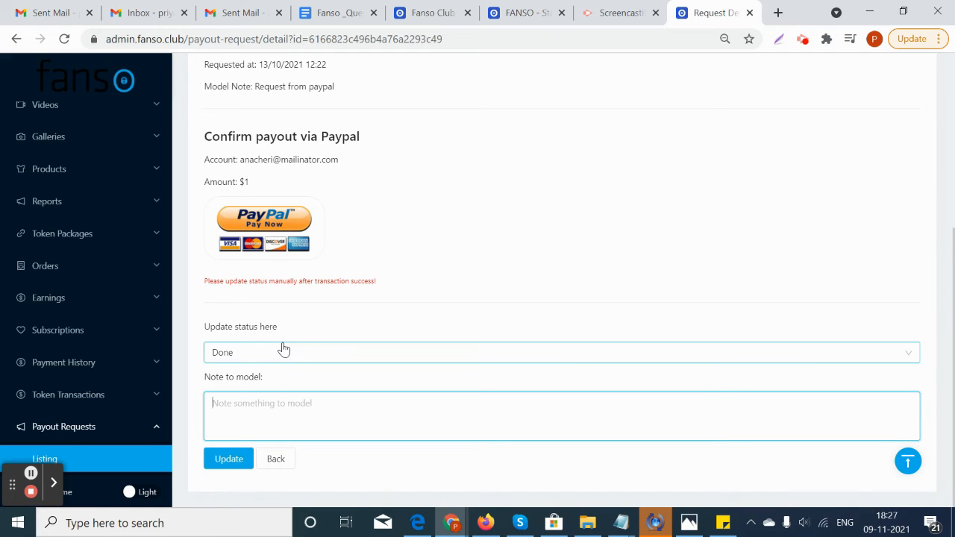
click(561, 352)
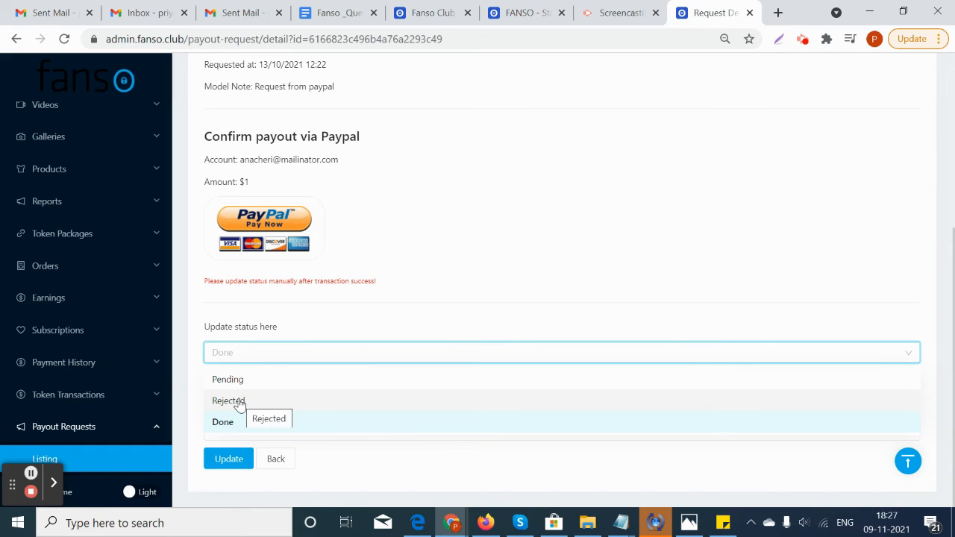
click(230, 400)
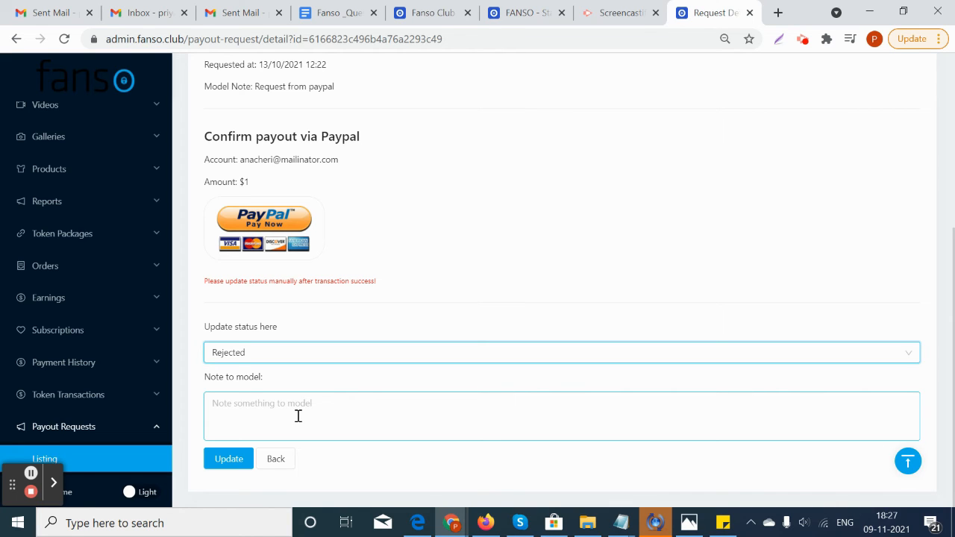
click(561, 352)
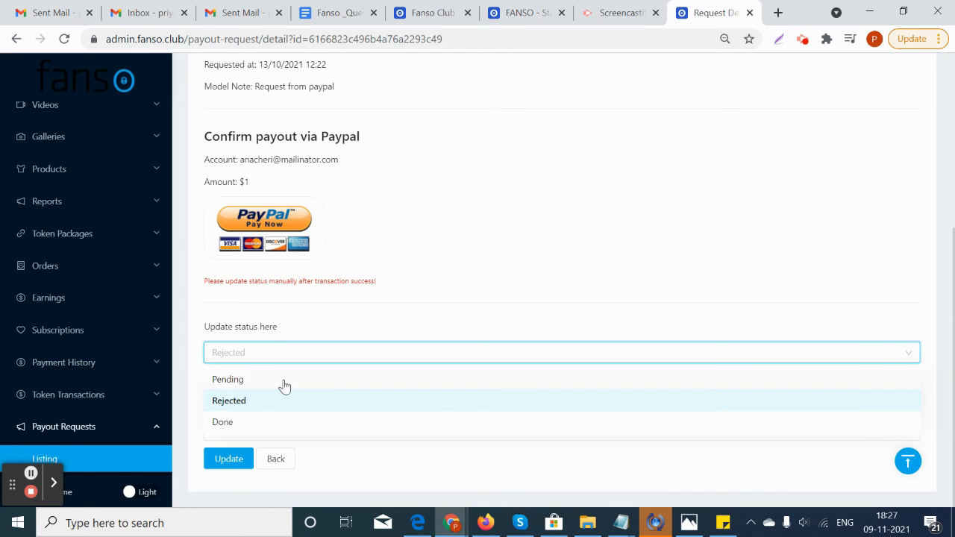
mouse_move(257, 385)
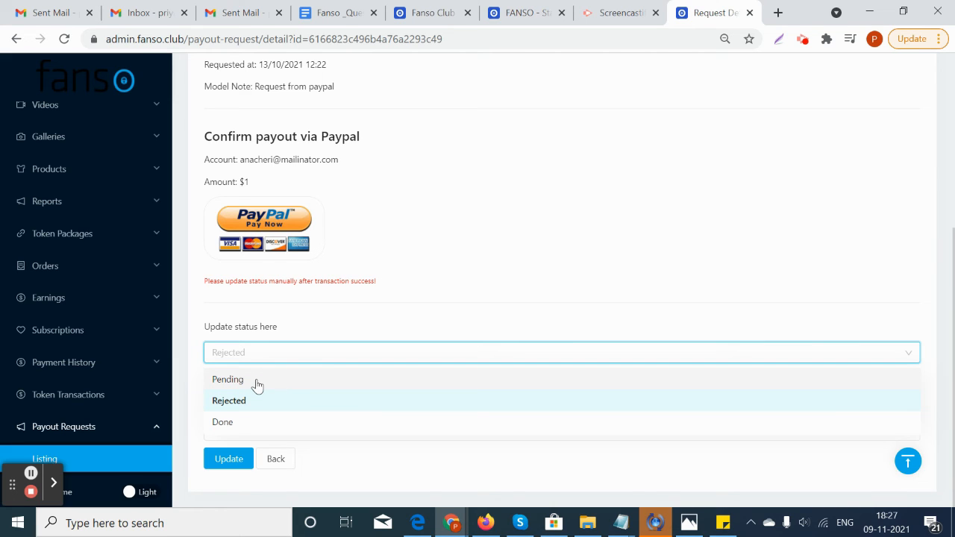
click(227, 379)
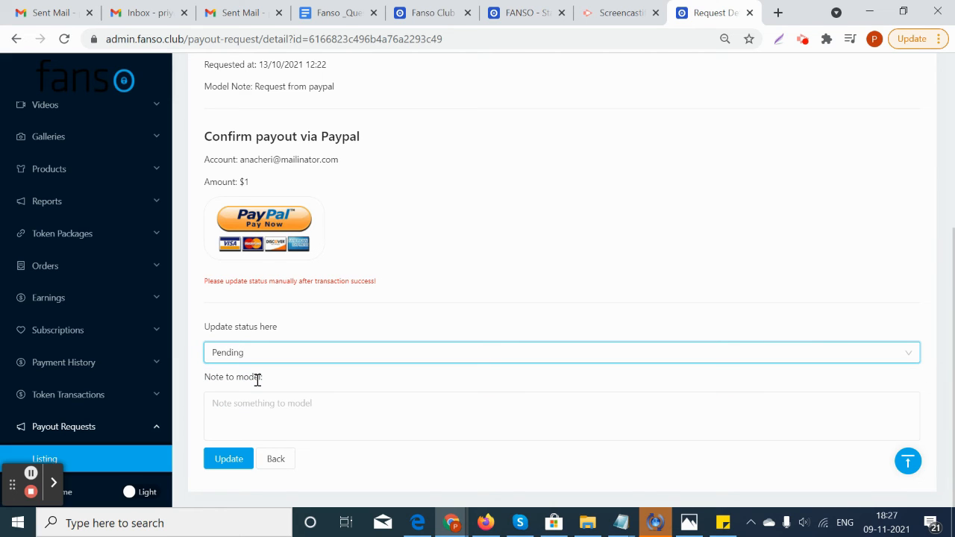
mouse_move(312, 388)
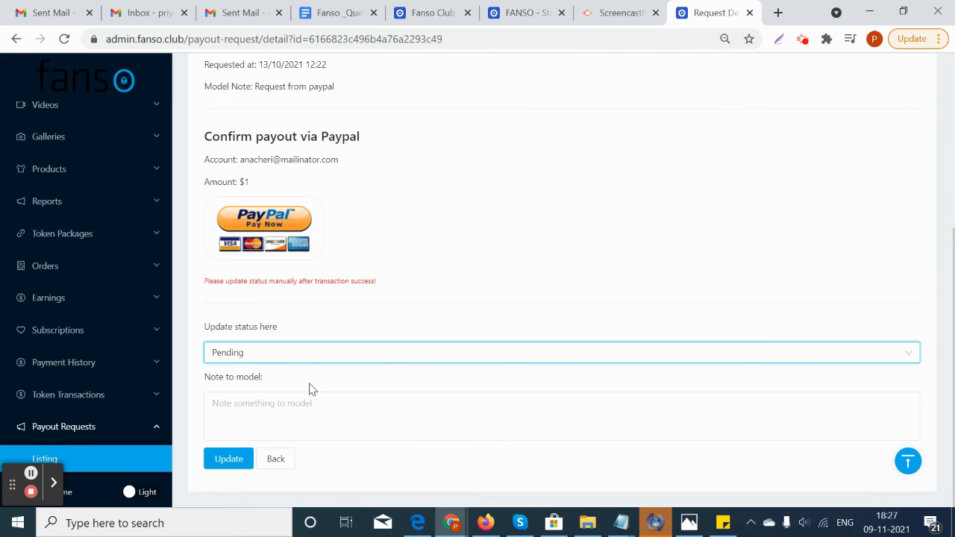
Step: Scroll back up to the request summary: 163.18 earned, 0.00 paid out, 144.00 unpaid
scroll(up, 3)
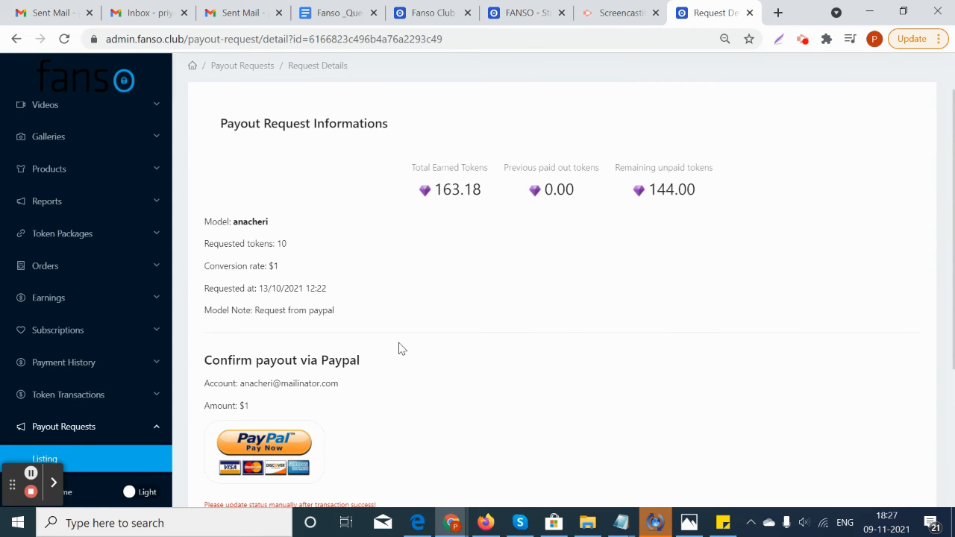
mouse_move(361, 365)
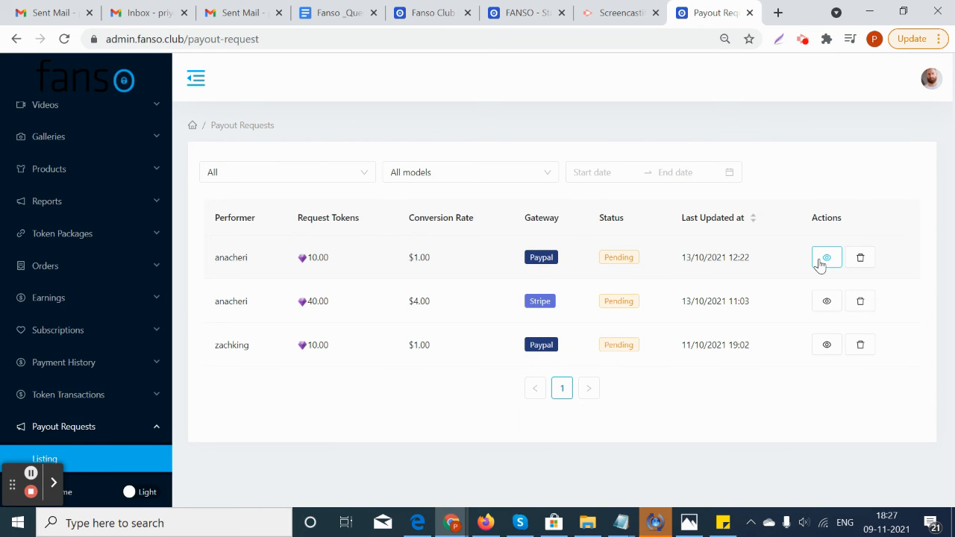
mouse_move(800, 270)
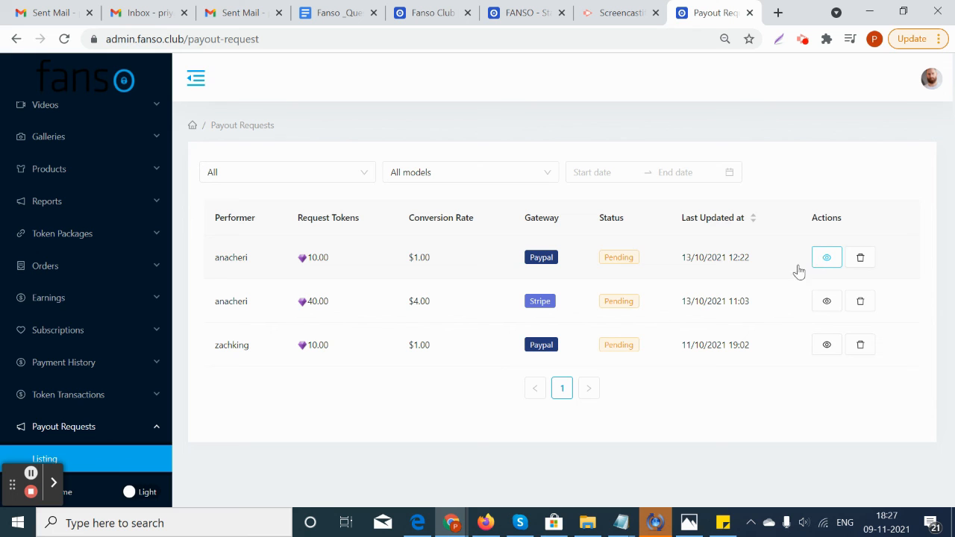